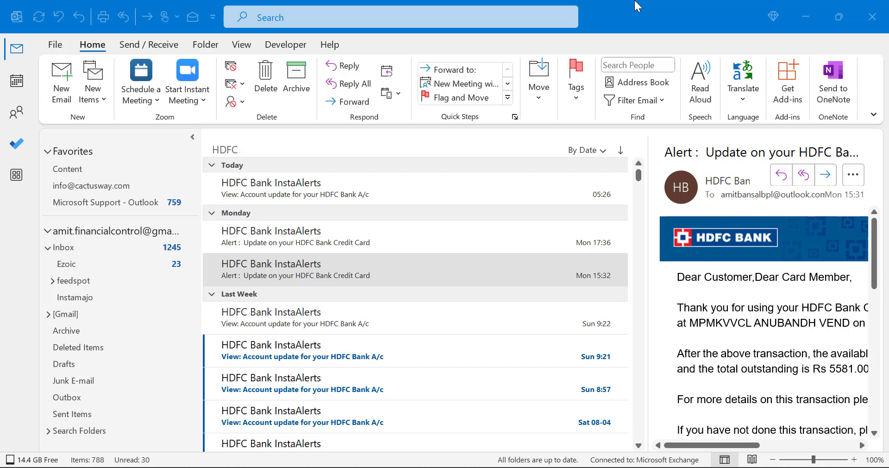
pyautogui.moveTo(533, 50)
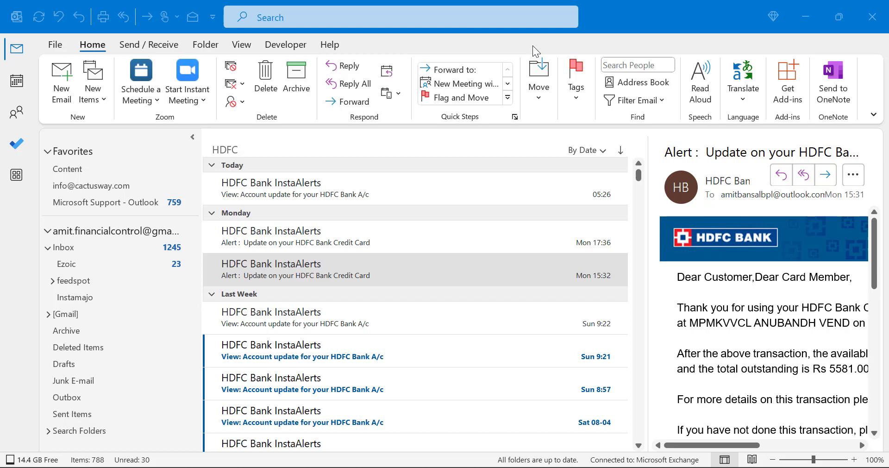
# Mark the Sunday 9:21 HDFC account update alert as read by opening it, then reveal older alerts
pyautogui.click(303, 350)
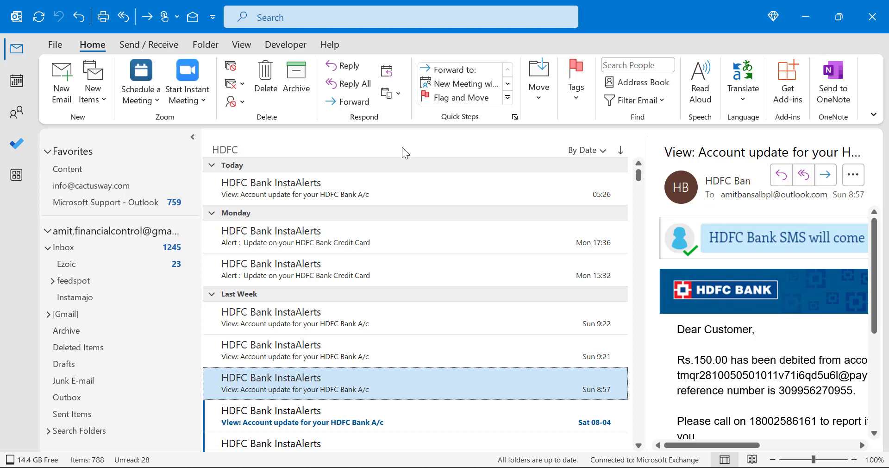
pyautogui.moveTo(284, 417)
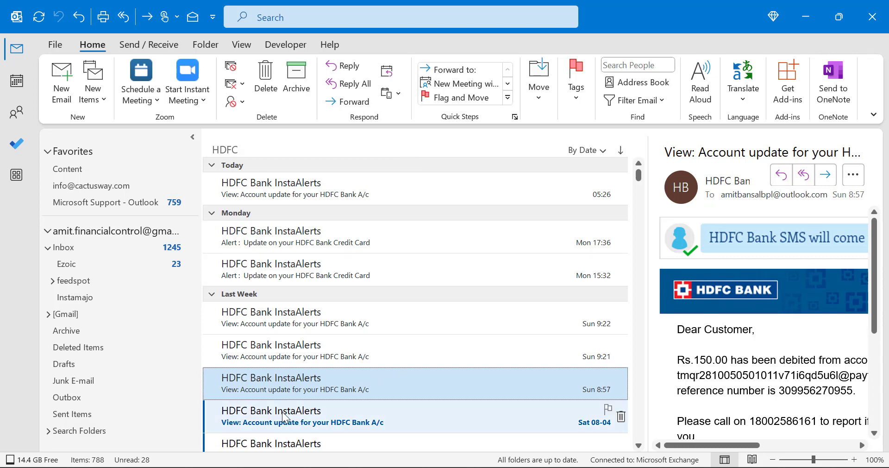
pyautogui.scroll(-3)
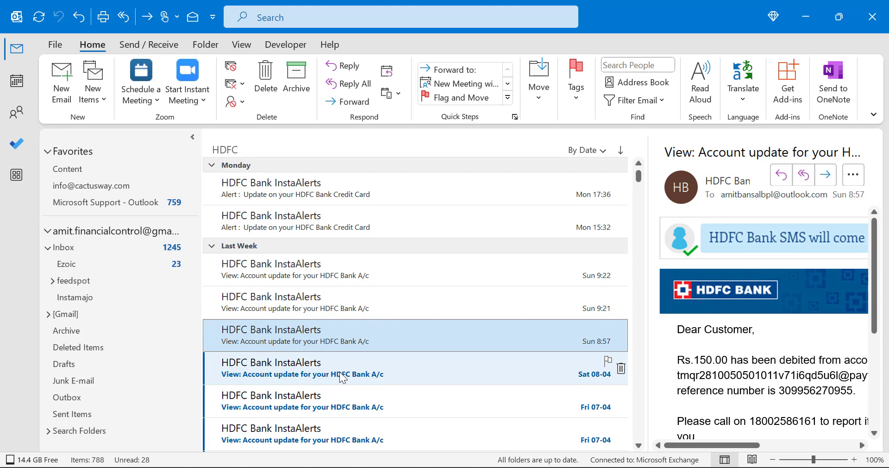
# Bring up the context menu for the Saturday 08-04 HDFC alert to mark it as read
pyautogui.rightClick(340, 378)
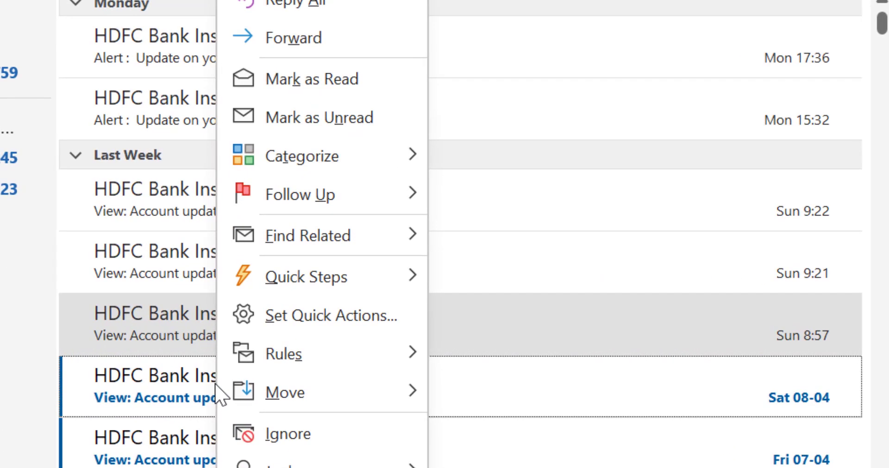
pyautogui.moveTo(376, 143)
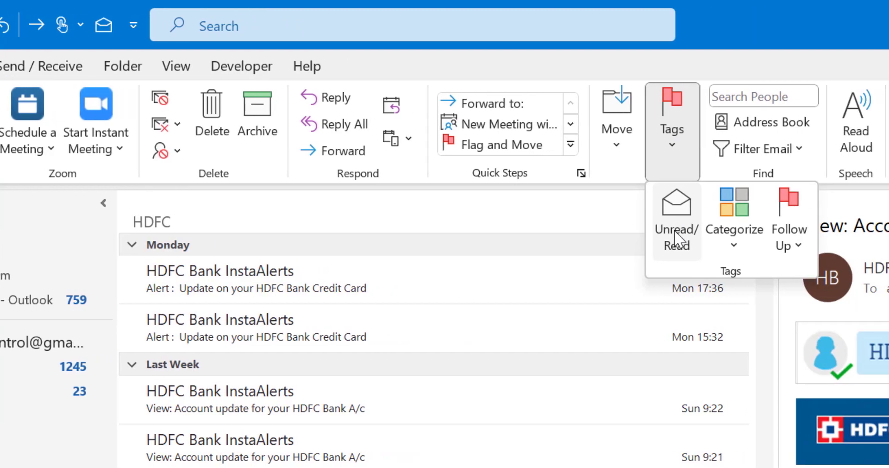
pyautogui.moveTo(668, 234)
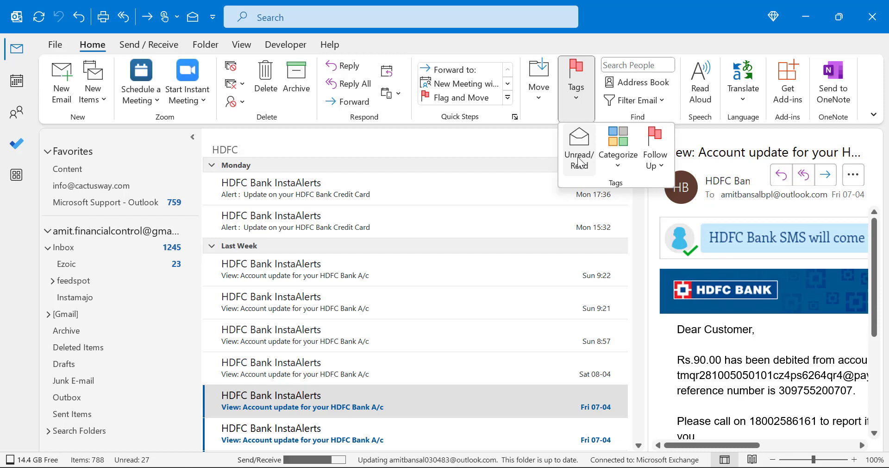
# Mark the Friday 07-04 HDFC alert as read with the Tags Unread/Read command
pyautogui.click(578, 140)
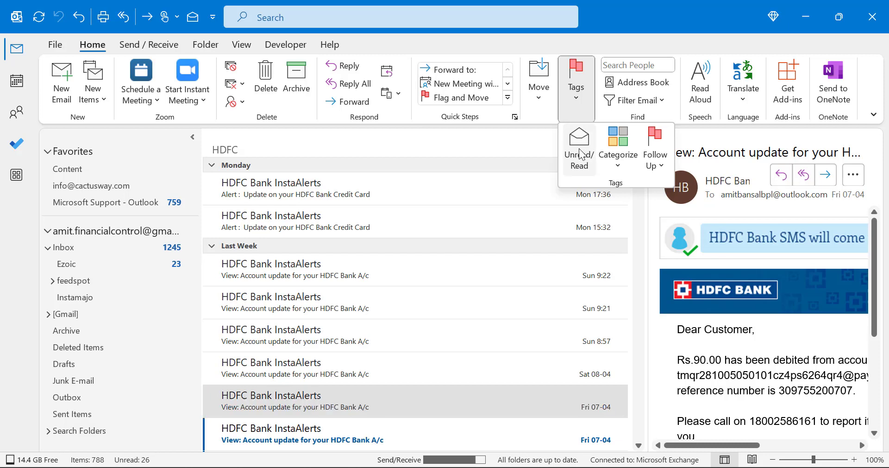
pyautogui.moveTo(579, 148)
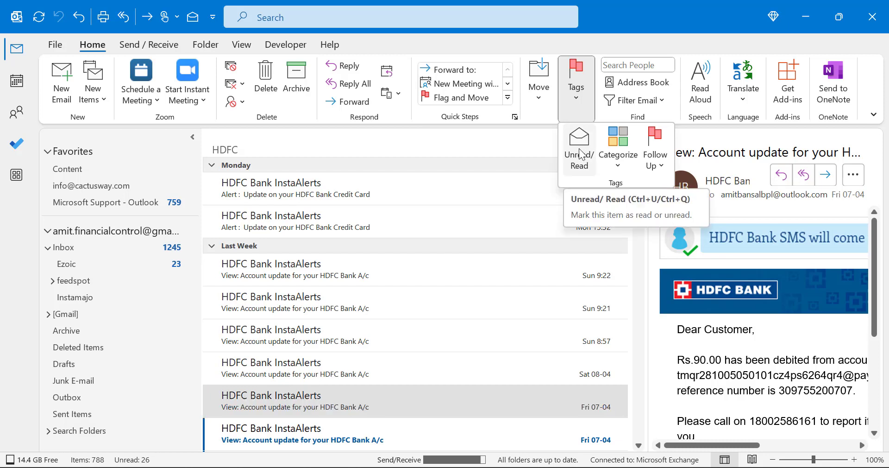